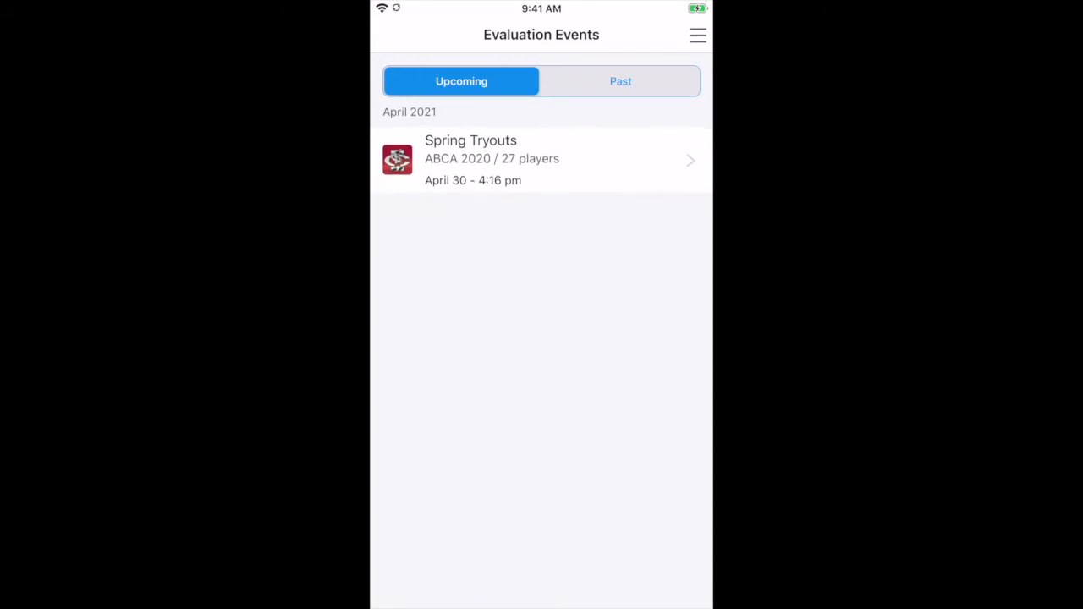
# Step: Open the Spring Tryouts event from the Upcoming evaluation events
pyautogui.click(541, 161)
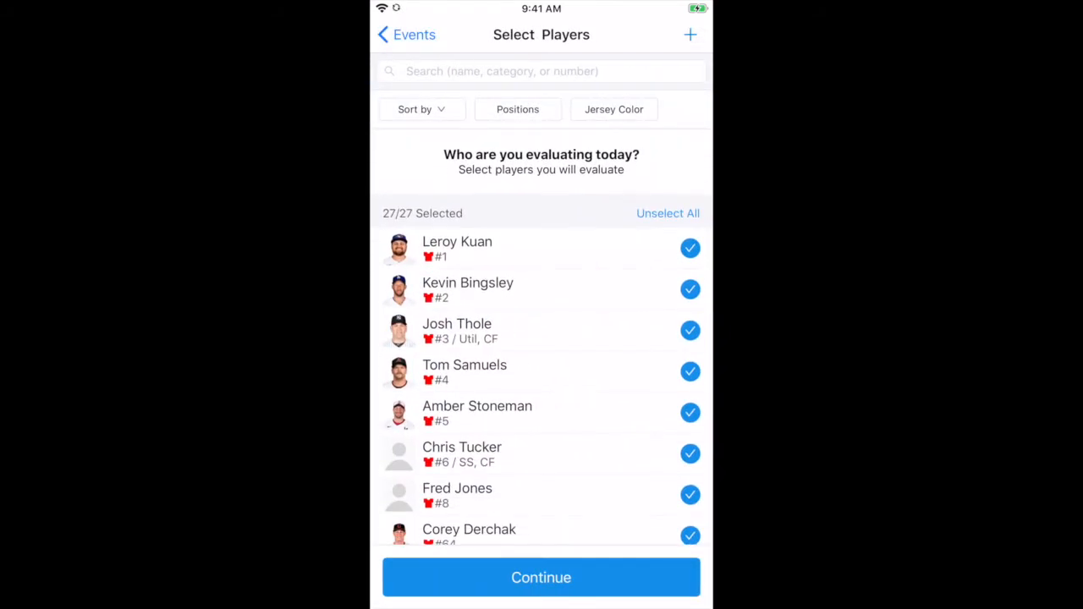
pyautogui.click(612, 109)
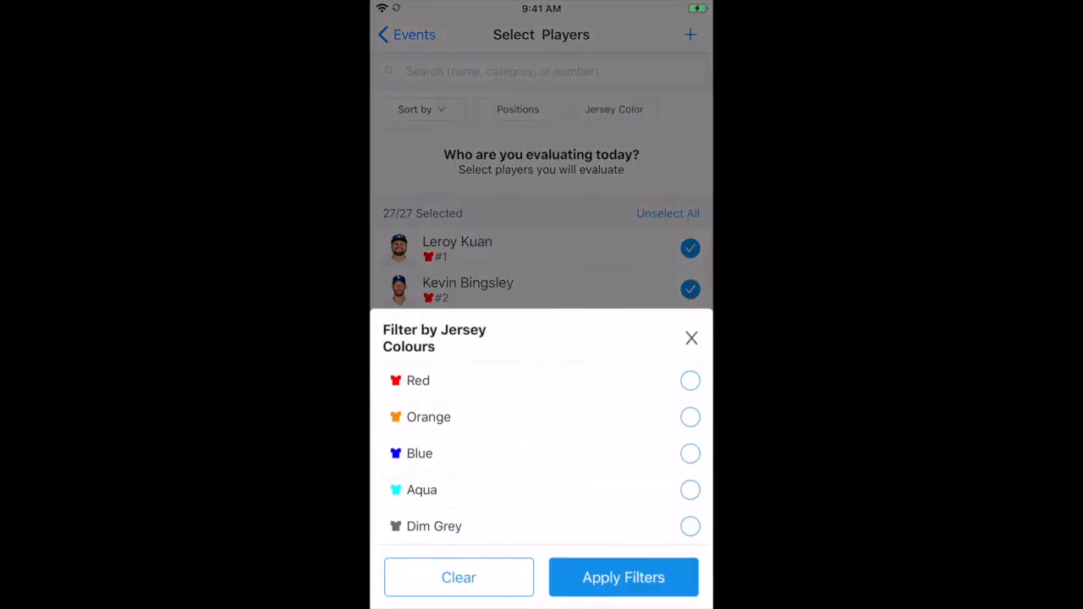
pyautogui.click(518, 108)
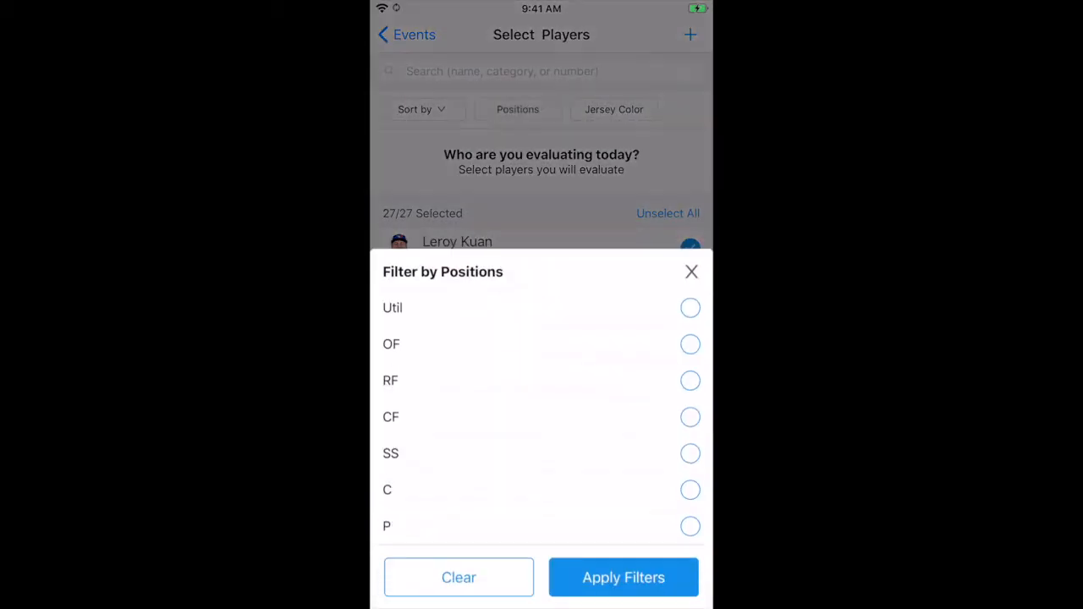
pyautogui.click(690, 270)
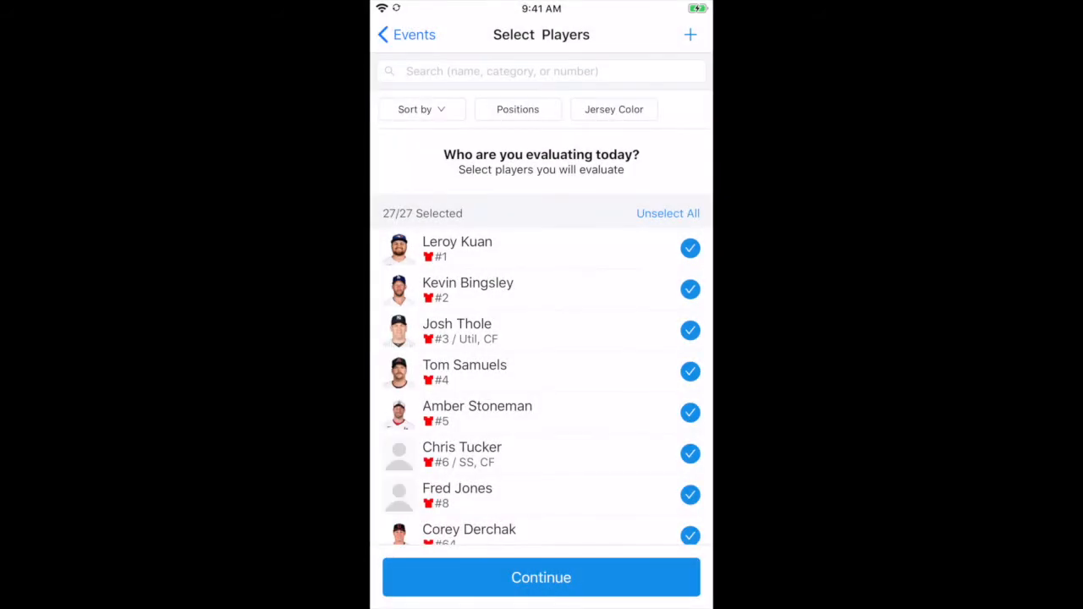
pyautogui.click(690, 34)
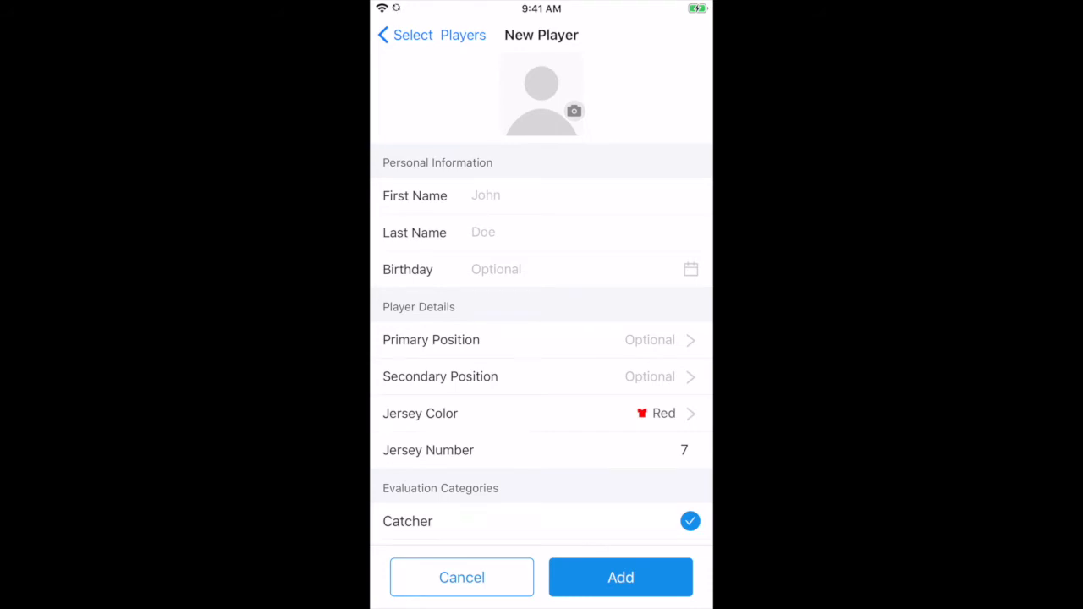
pyautogui.click(461, 577)
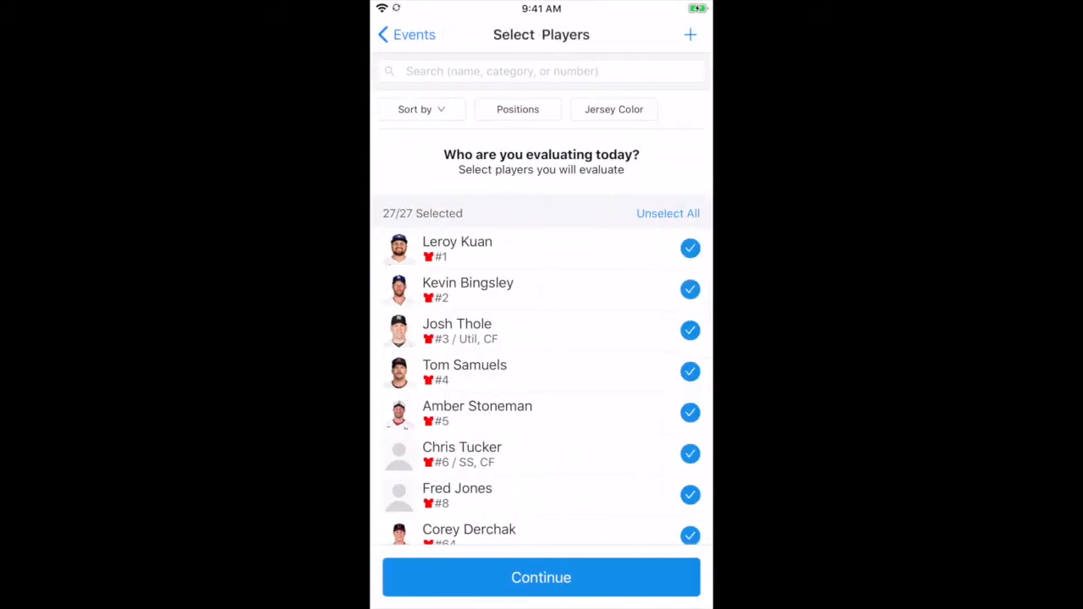
# Step: Continue with all 27 players and start evaluating Hitting, Infield, Outfield, Speed and Throwing
pyautogui.click(541, 577)
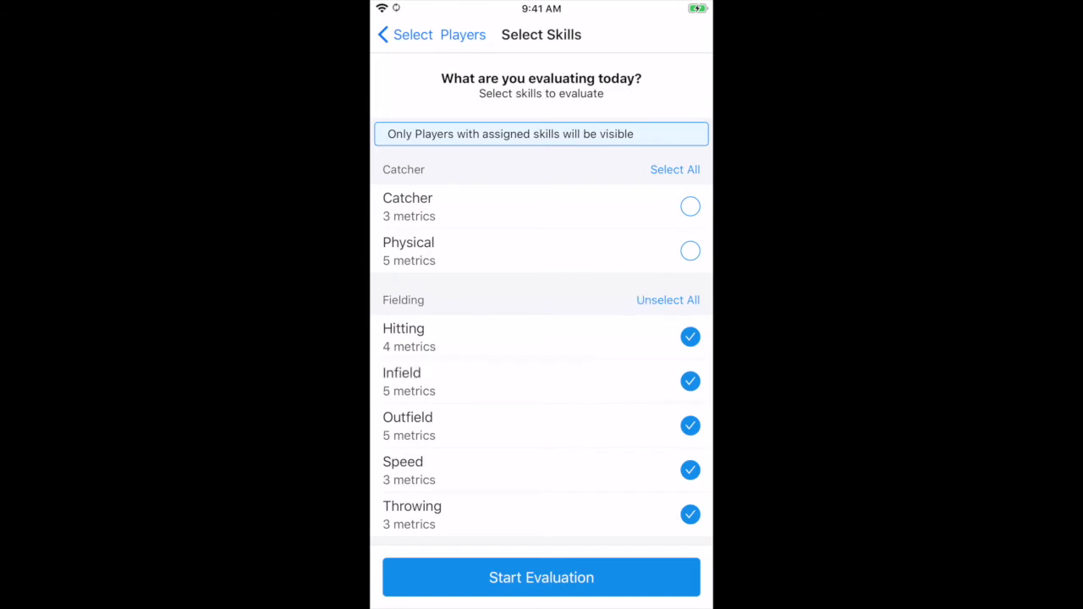
pyautogui.click(541, 577)
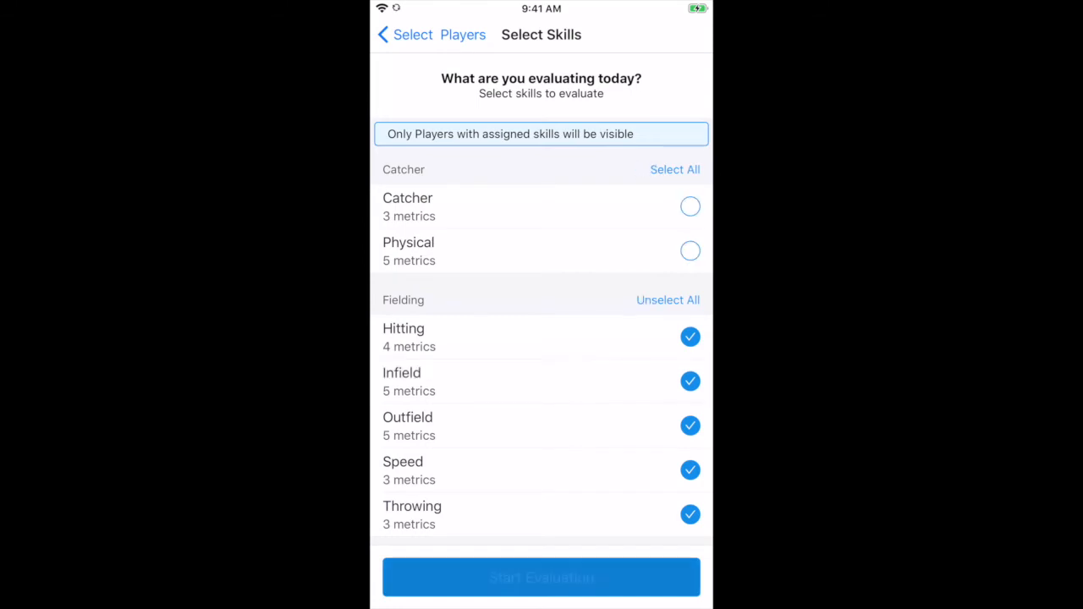
pyautogui.click(541, 577)
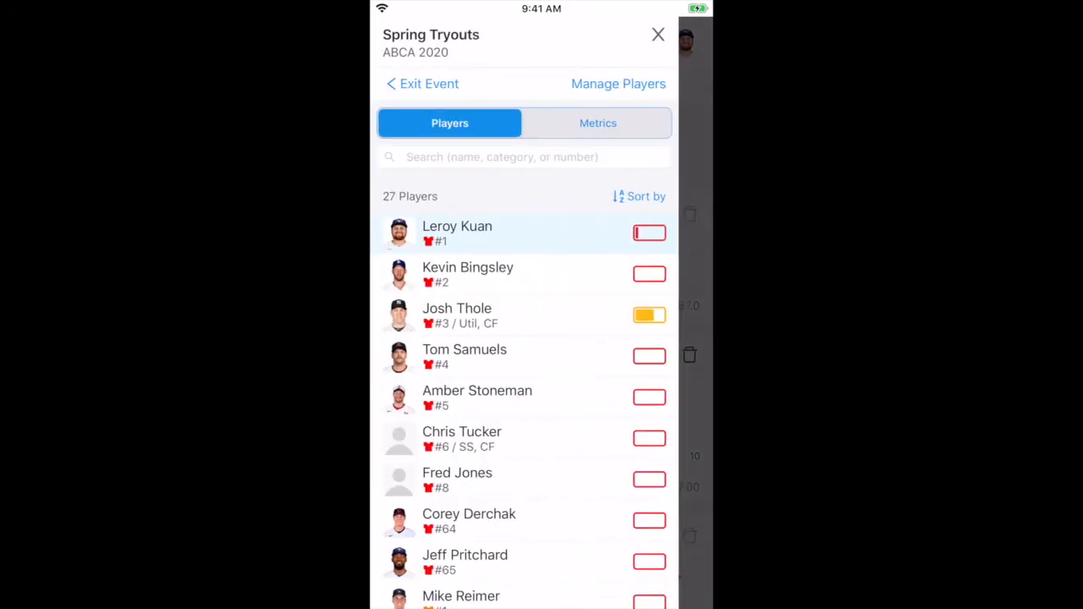
# Step: Enter a Throwing Distance of 7.40 on Josh Thole's Throwing scoresheet
pyautogui.click(457, 315)
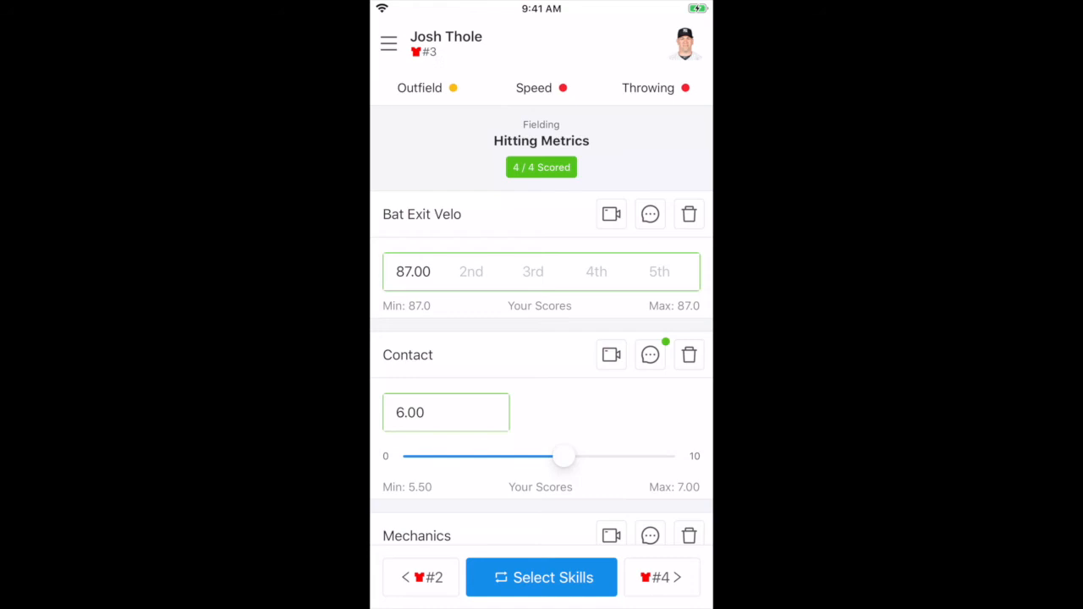
pyautogui.click(648, 88)
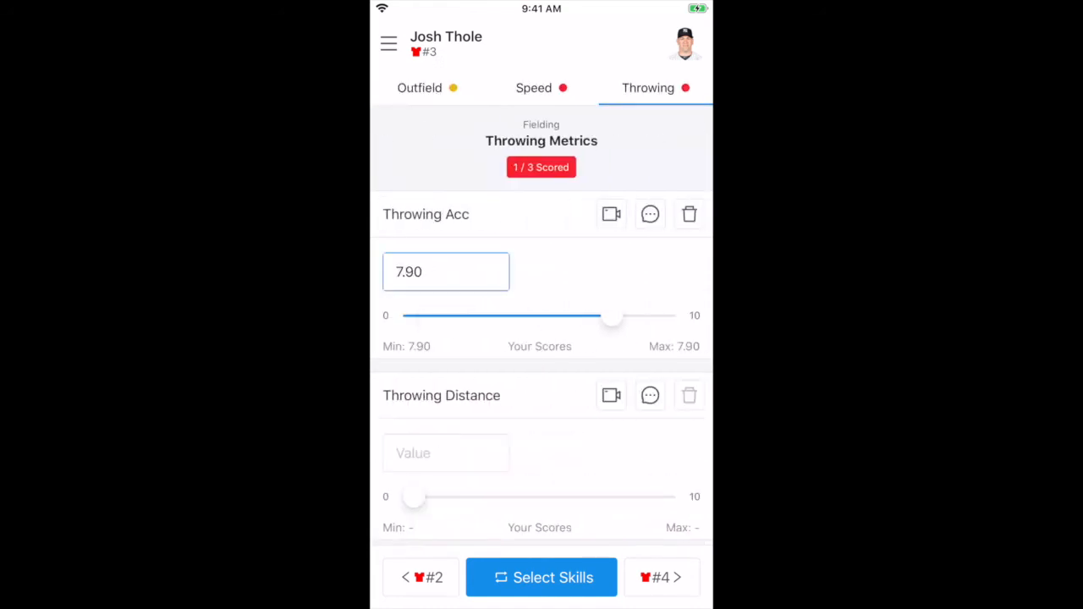
pyautogui.write('7.40')
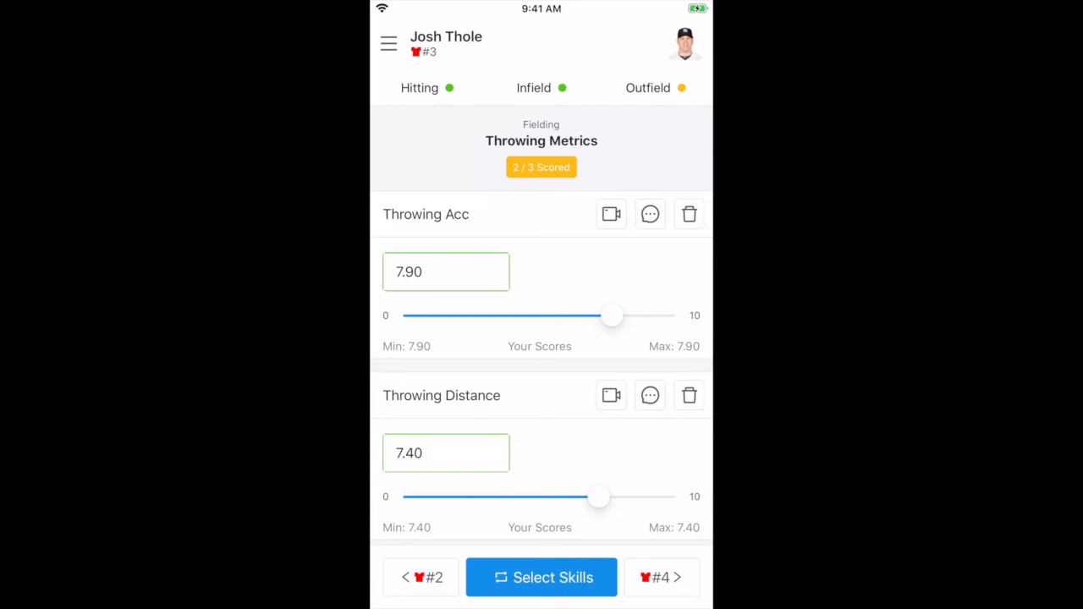
pyautogui.scroll(-3)
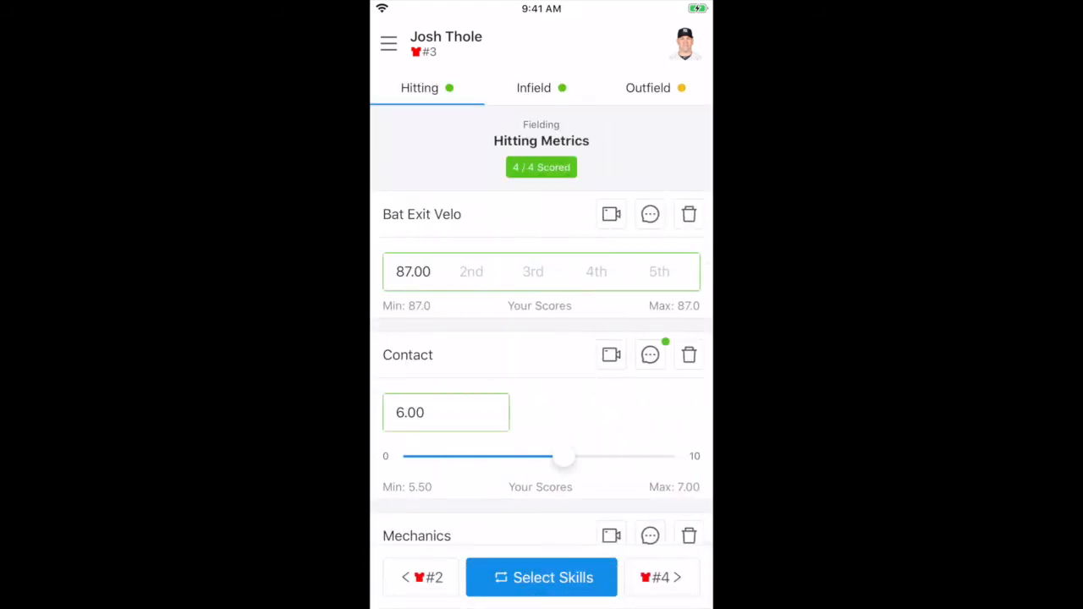
# Step: Save the pre-fill comment 'Great mechanics!' on the Bat Exit Velo score
pyautogui.click(650, 213)
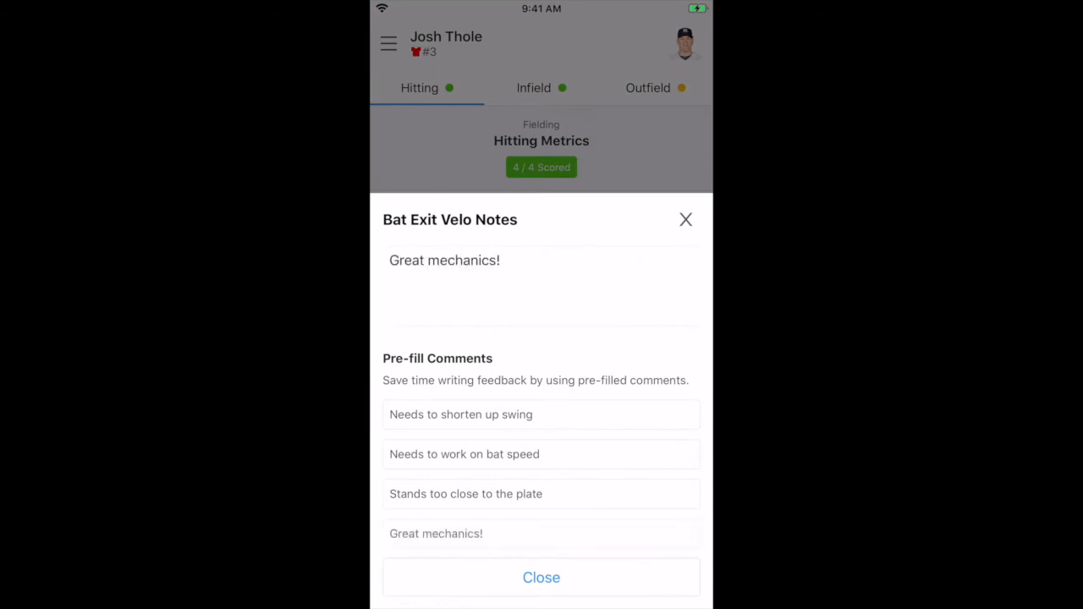
pyautogui.click(542, 577)
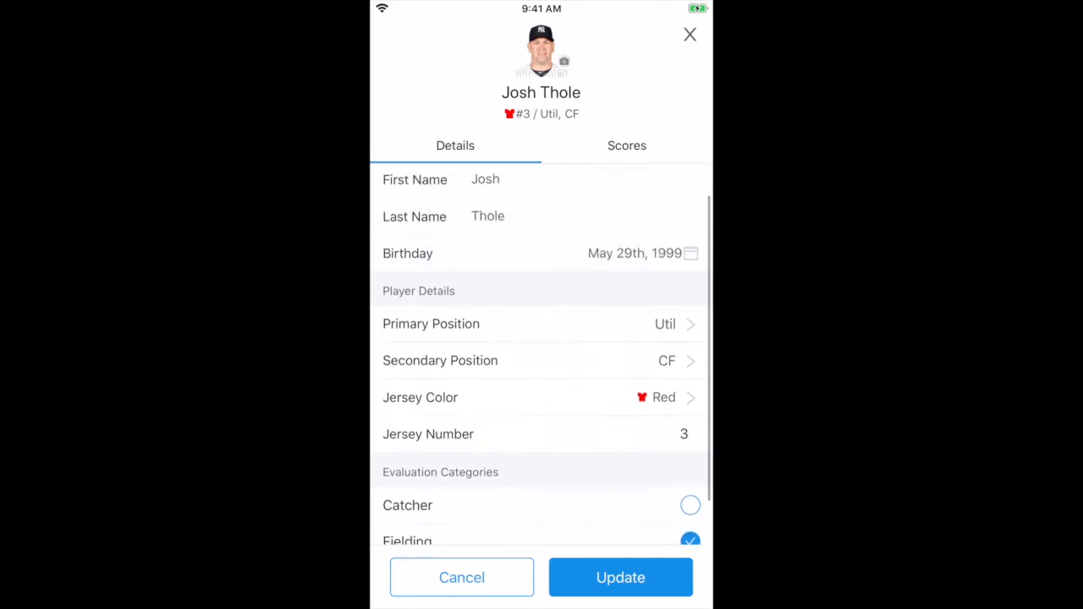
# Step: Update Josh Thole's evaluation categories to Fielding and Pitching and return to the roster
pyautogui.scroll(-3)
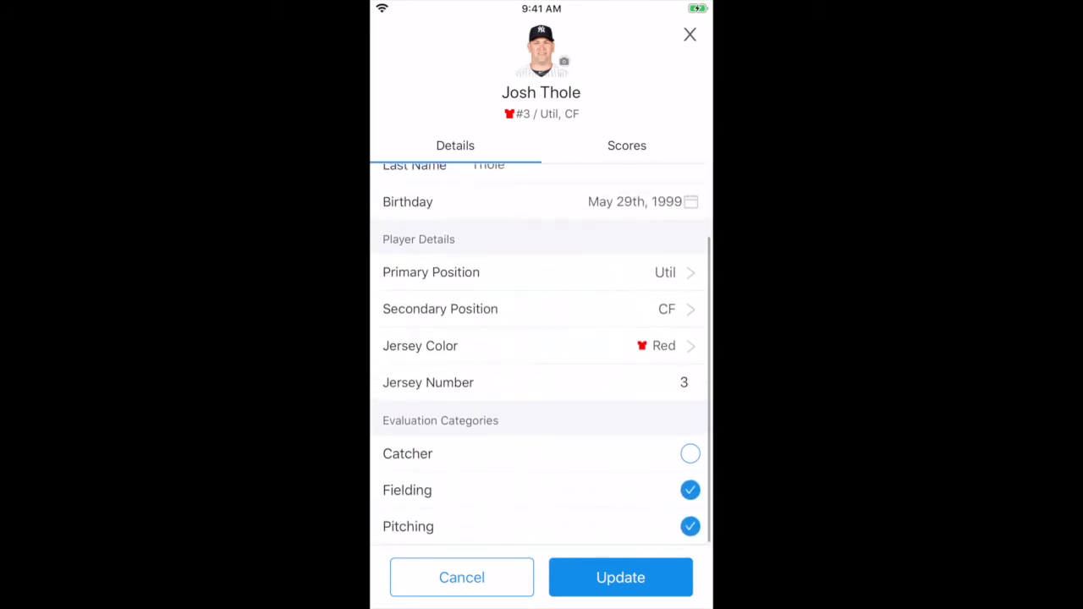
pyautogui.click(691, 525)
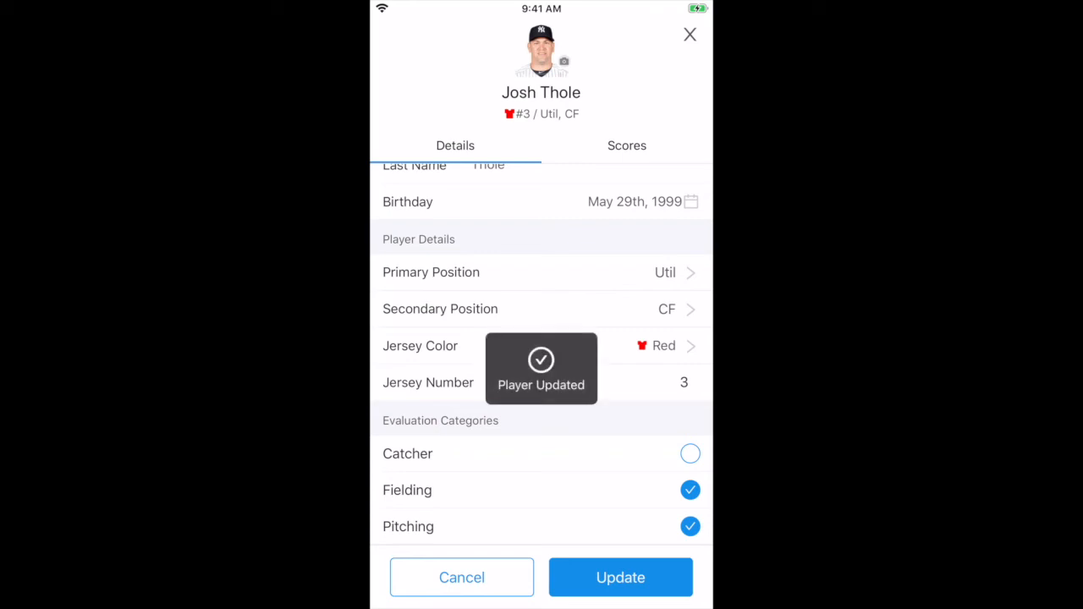
pyautogui.click(620, 577)
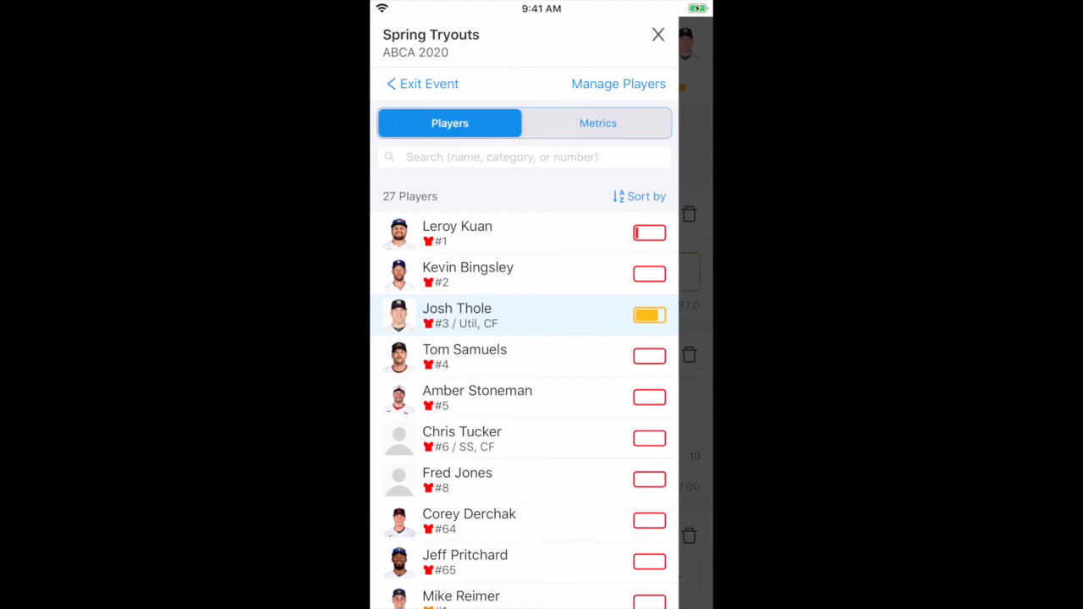
# Step: Show the event's Metrics list and reach the 60Yd Dash stopwatch screen
pyautogui.scroll(-3)
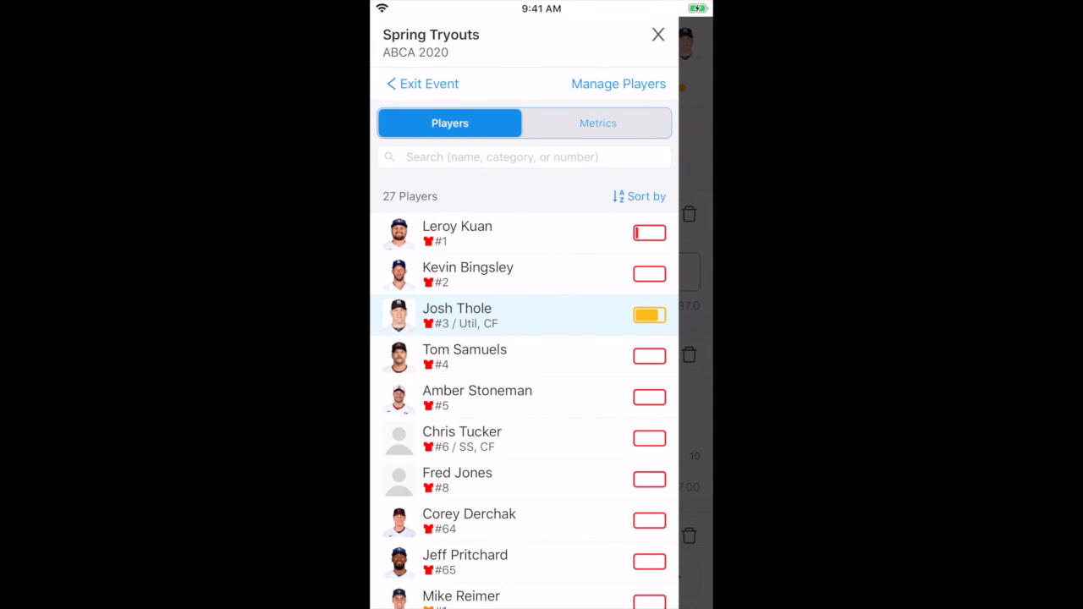
pyautogui.click(598, 121)
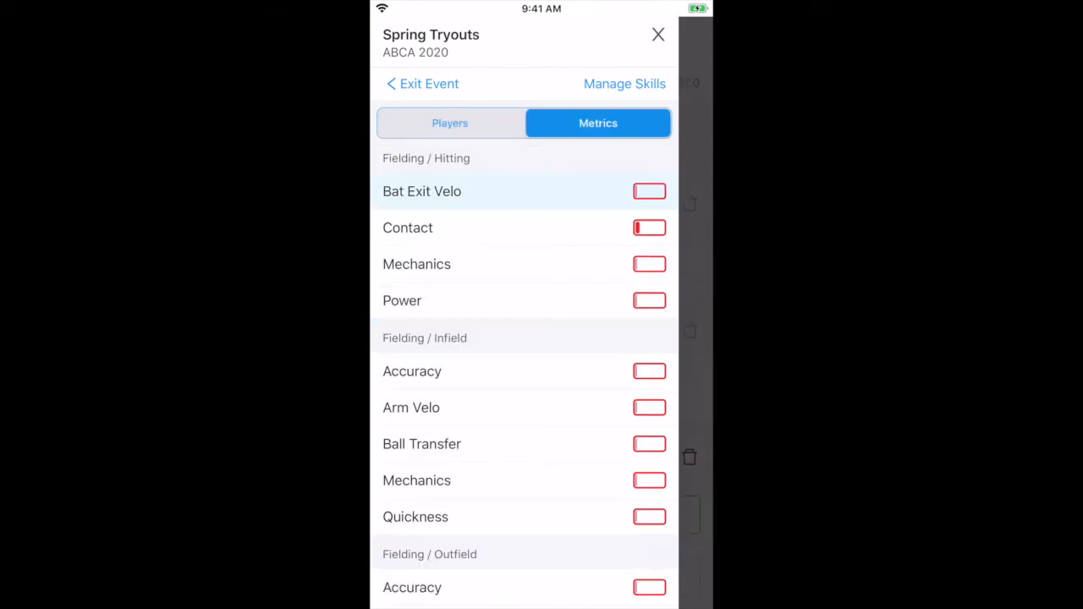
pyautogui.scroll(-3)
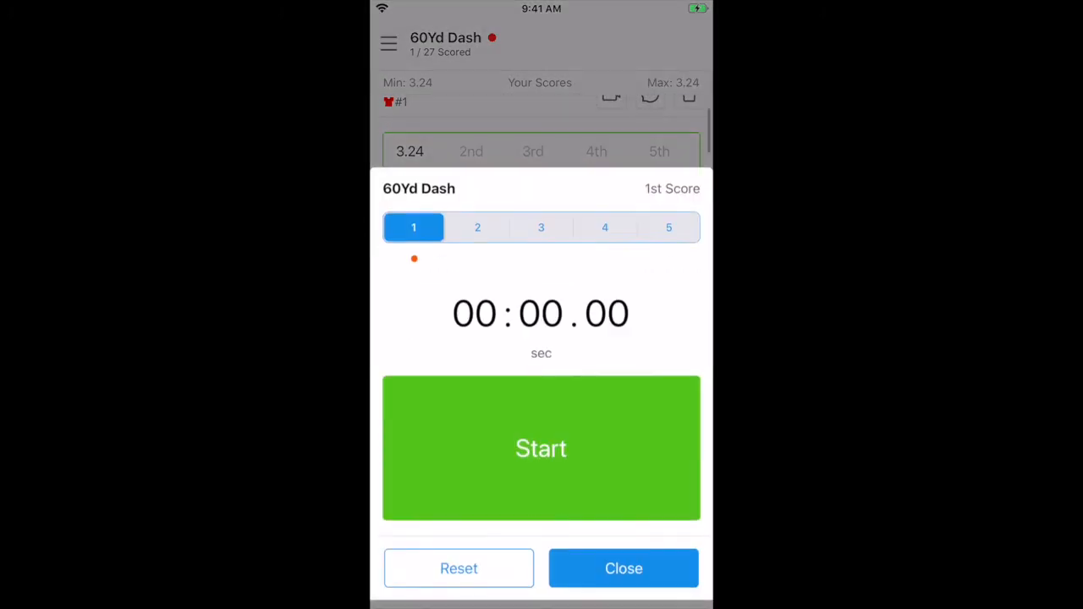
pyautogui.click(542, 448)
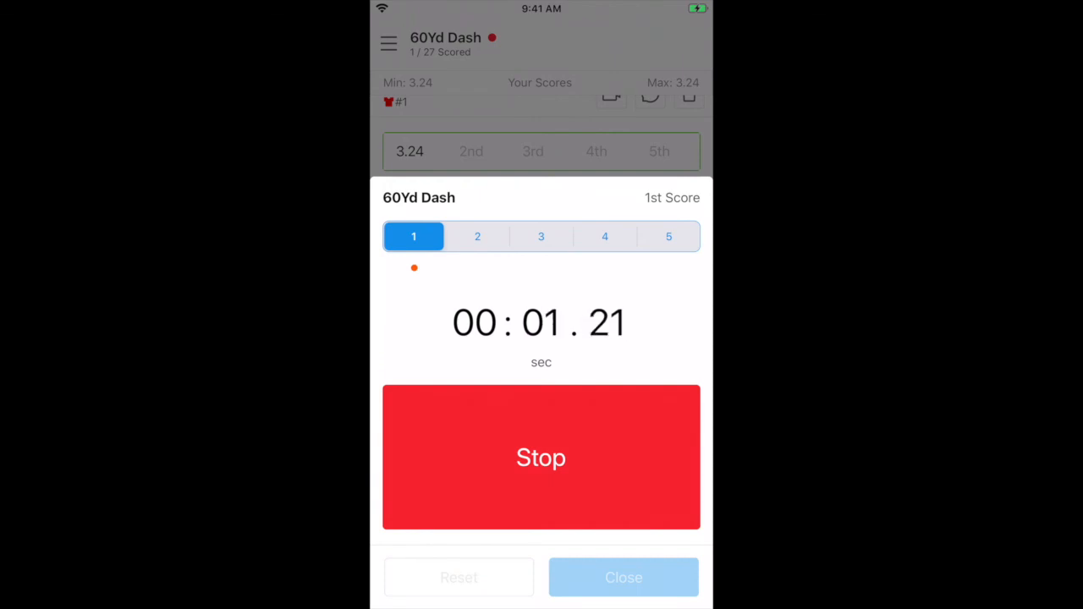
pyautogui.click(541, 457)
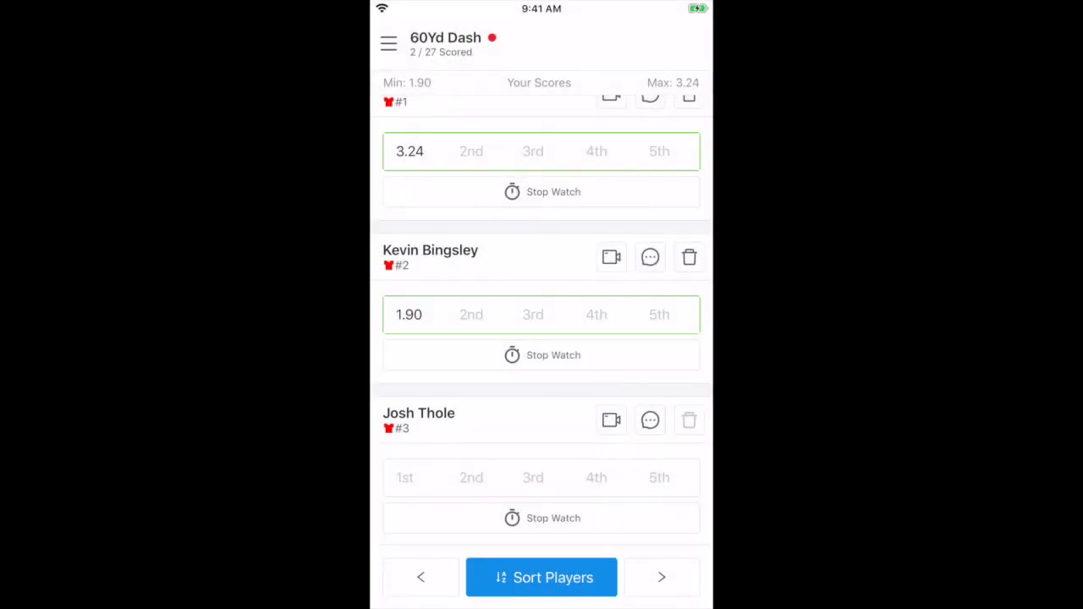
pyautogui.scroll(-3)
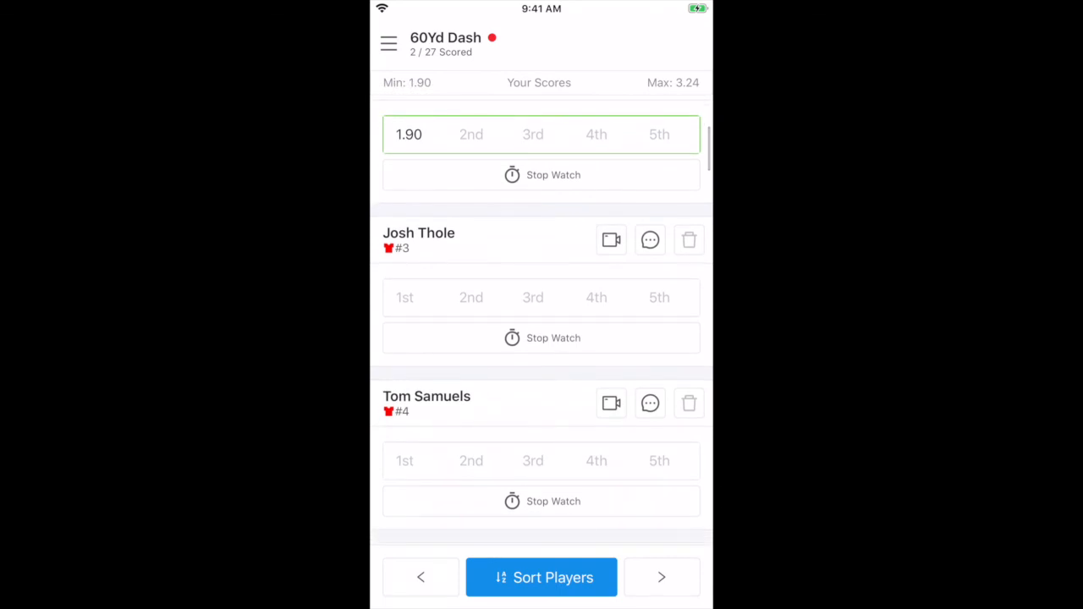